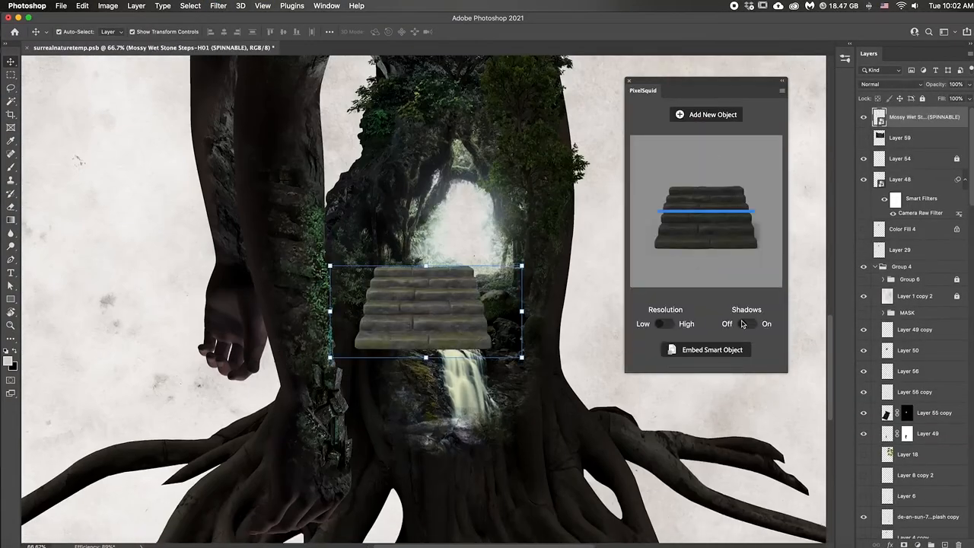
Step: Combine the PixelSquid stone steps and the standing man into one smart object
left_click(706, 114)
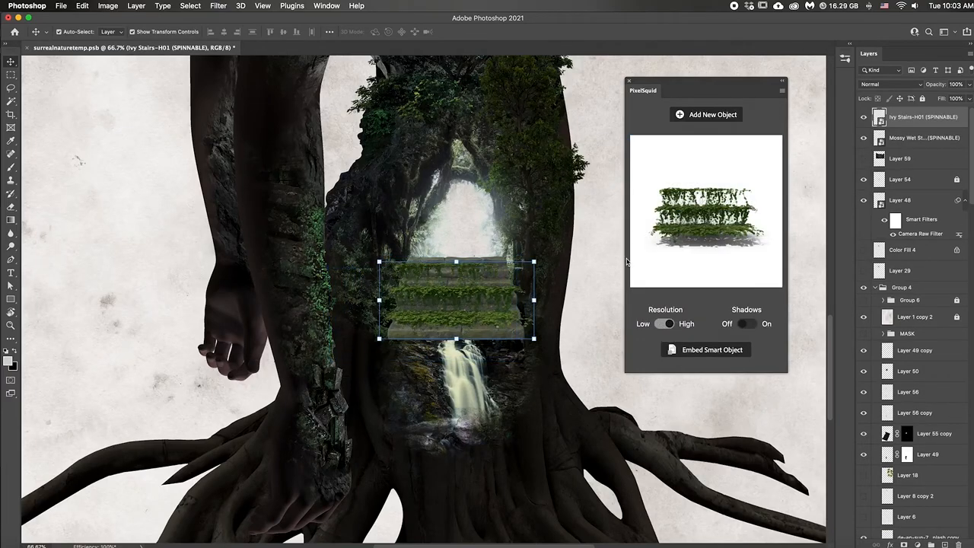
left_click(706, 114)
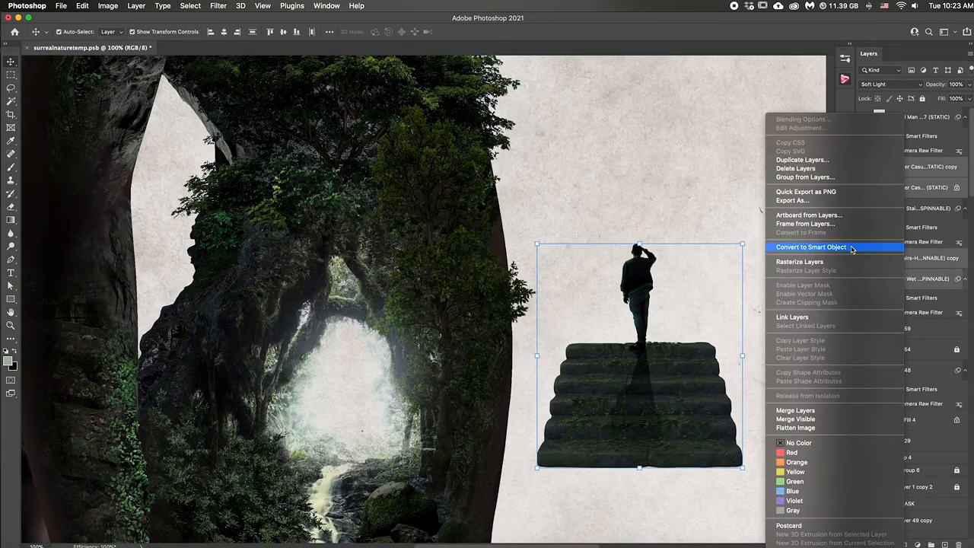
Step: Scale the steps smart object into the glowing upper doorway of the silhouette
left_click(810, 246)
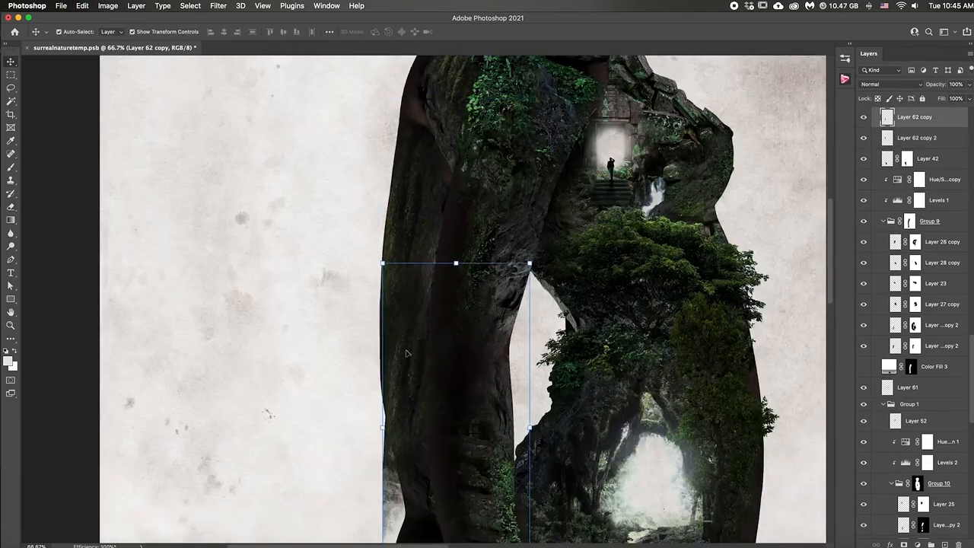
Step: Add the woman's profile head and waterfall photo, then run Color Range at fuzziness 36
left_click(262, 5)
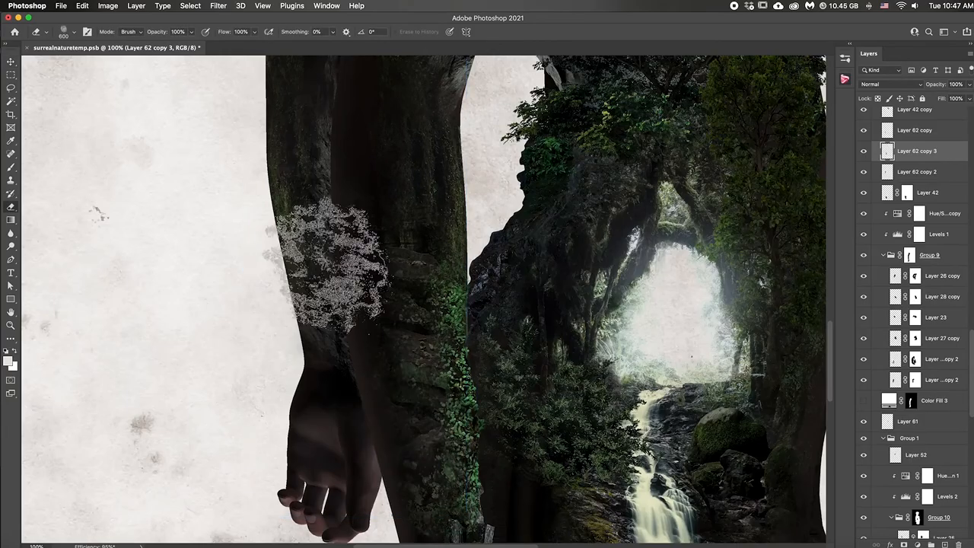
left_click(234, 47)
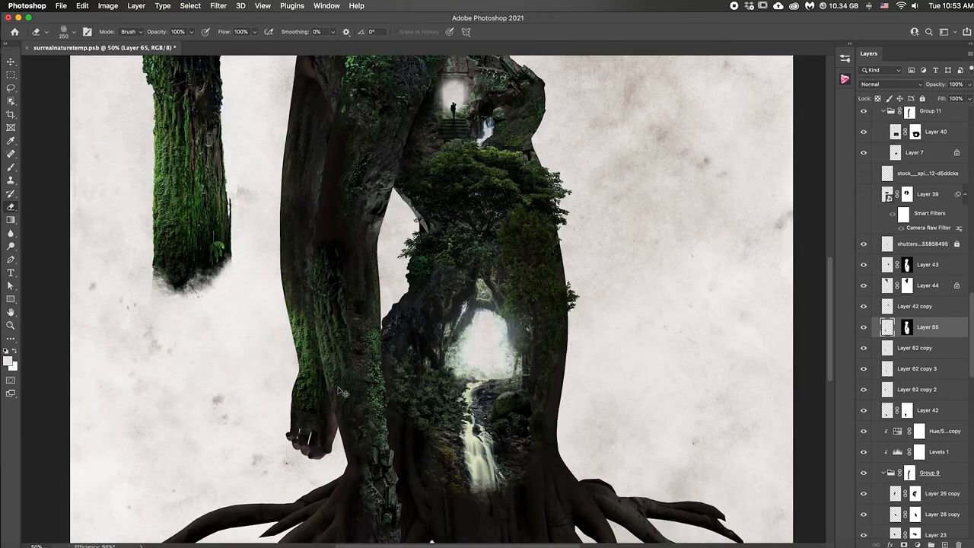
left_click(107, 5)
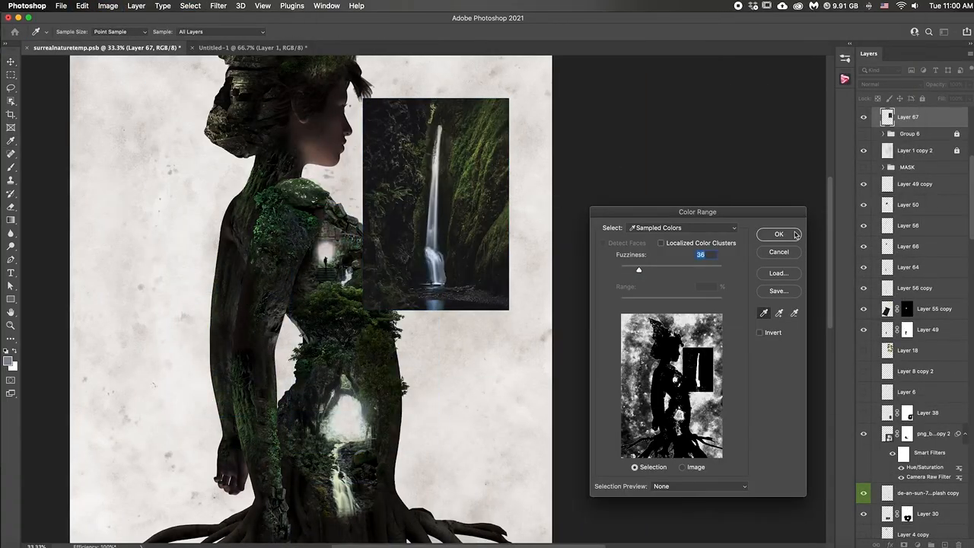
Step: Blend the moss photo into the lower cave and place a boulder by the doorway
left_click(779, 234)
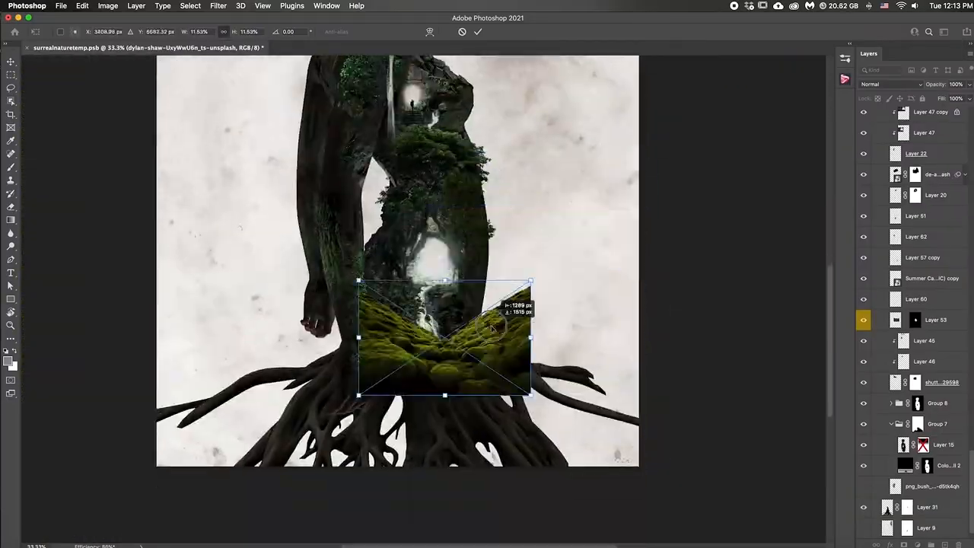
left_click(890, 84)
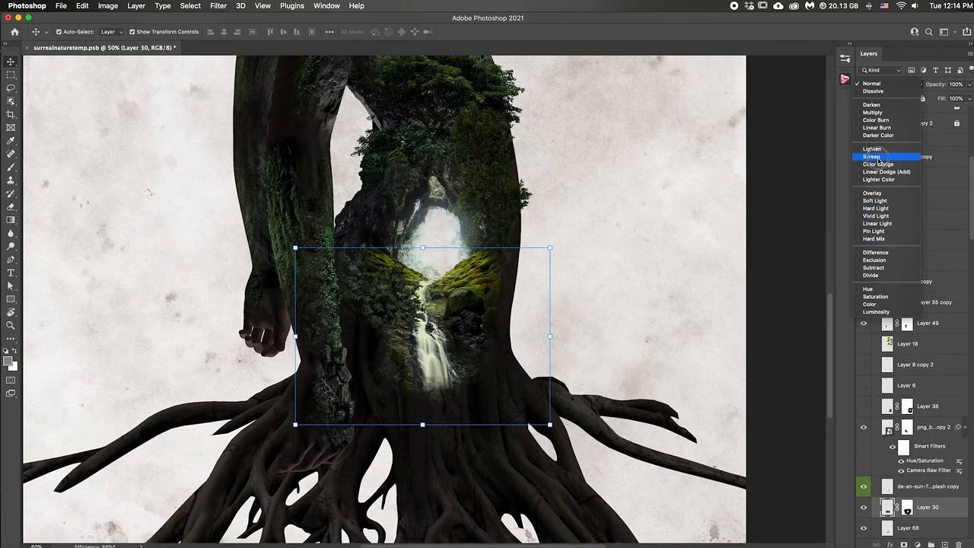
left_click(872, 148)
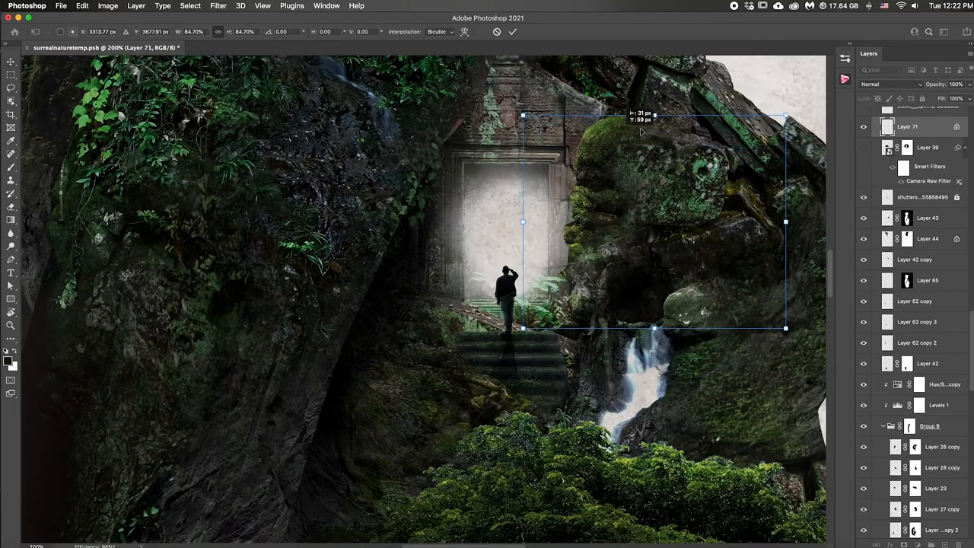
Step: Set the ruin textures over the head to Hard Light with Blend If Underlying Layer sliders
left_click(882, 84)
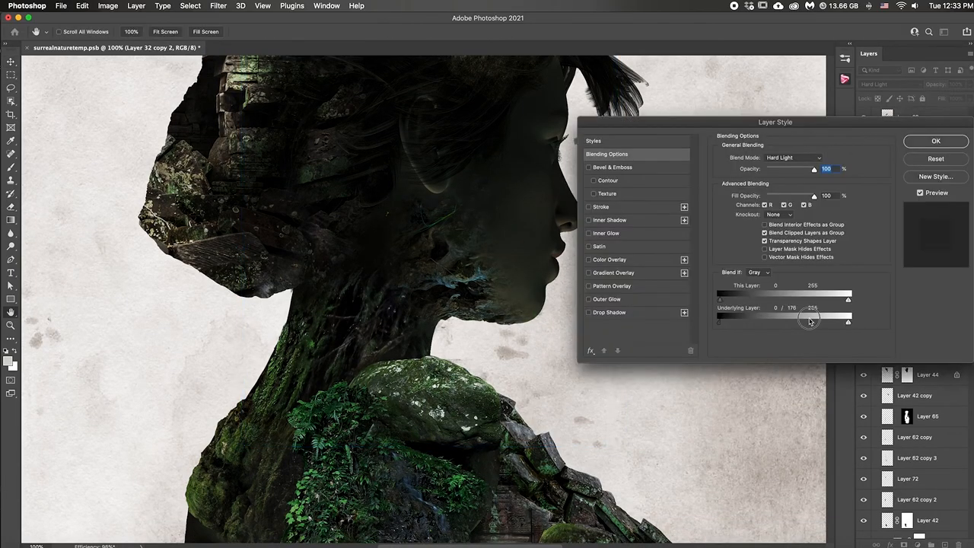
Step: Warp the ruin onto the head, add black hills, and set statue saturation to -37
left_click(935, 141)
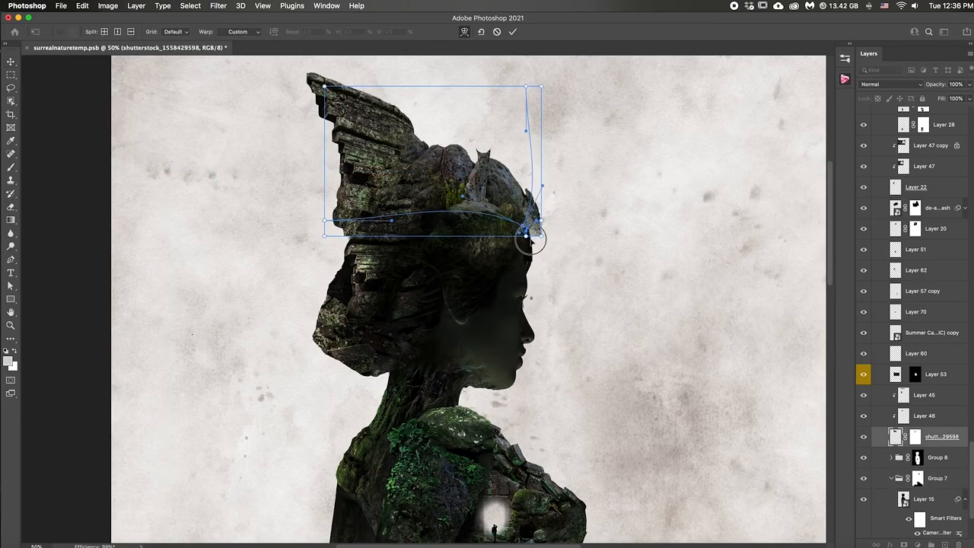
left_click(512, 32)
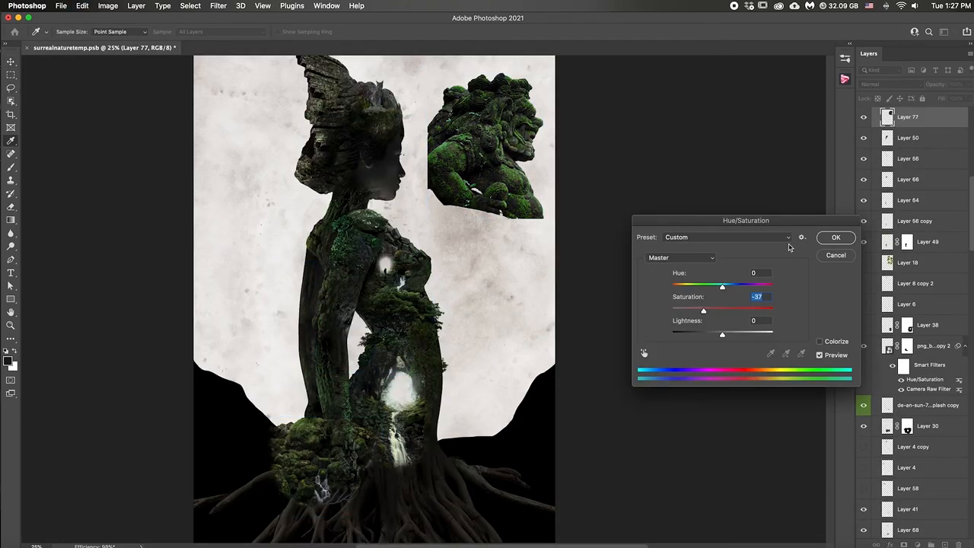
Step: Open the ruins-in-the-forest JPG with the stone archway as a separate document
left_click(836, 238)
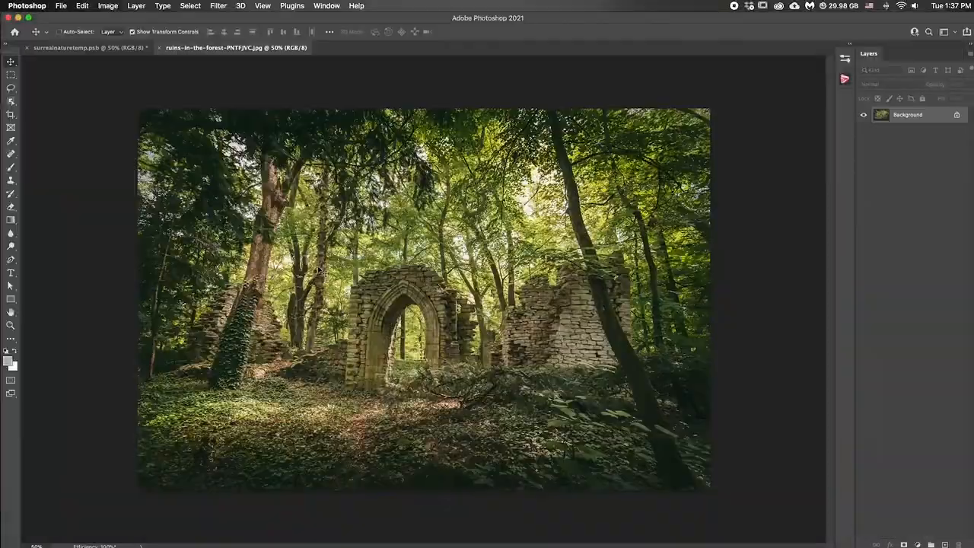
Step: Mask the river photo at the bottom and brighten it with Levels, white input 248
left_click(69, 47)
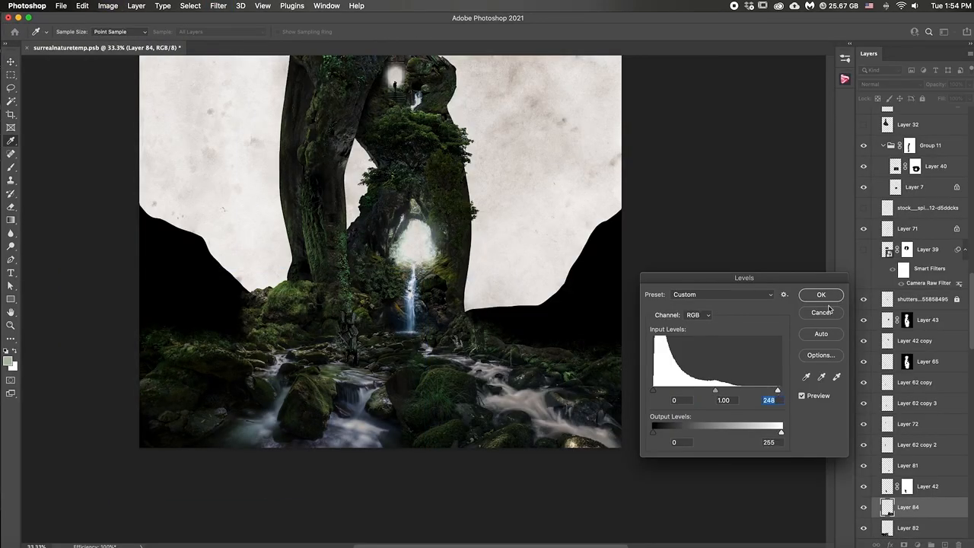
Step: Move the mossy boulders onto the right bank and open the forest-river JPG
left_click(820, 295)
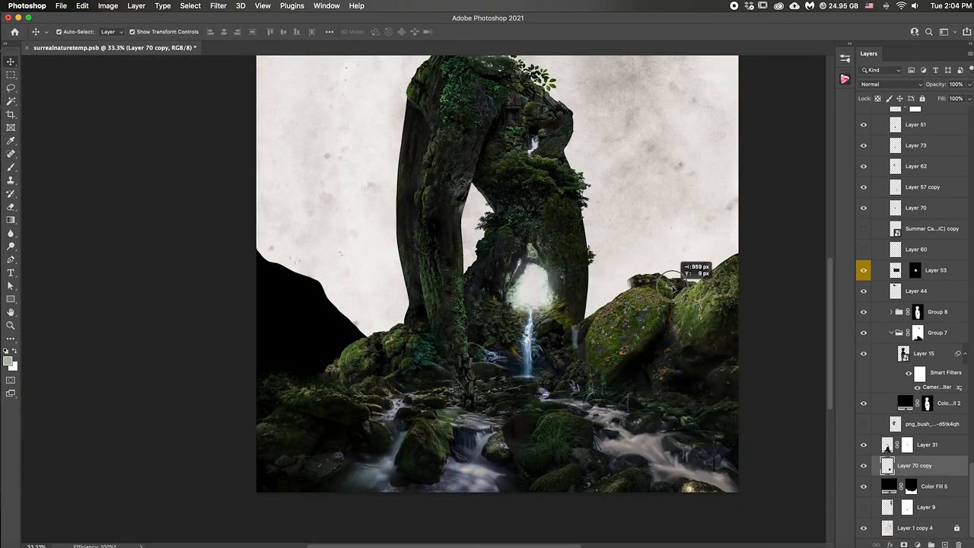
left_click(319, 47)
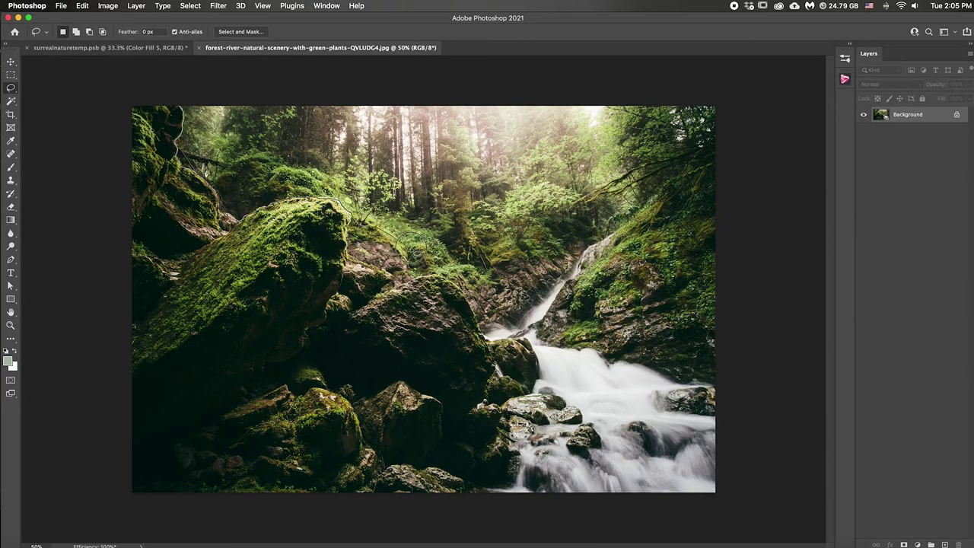